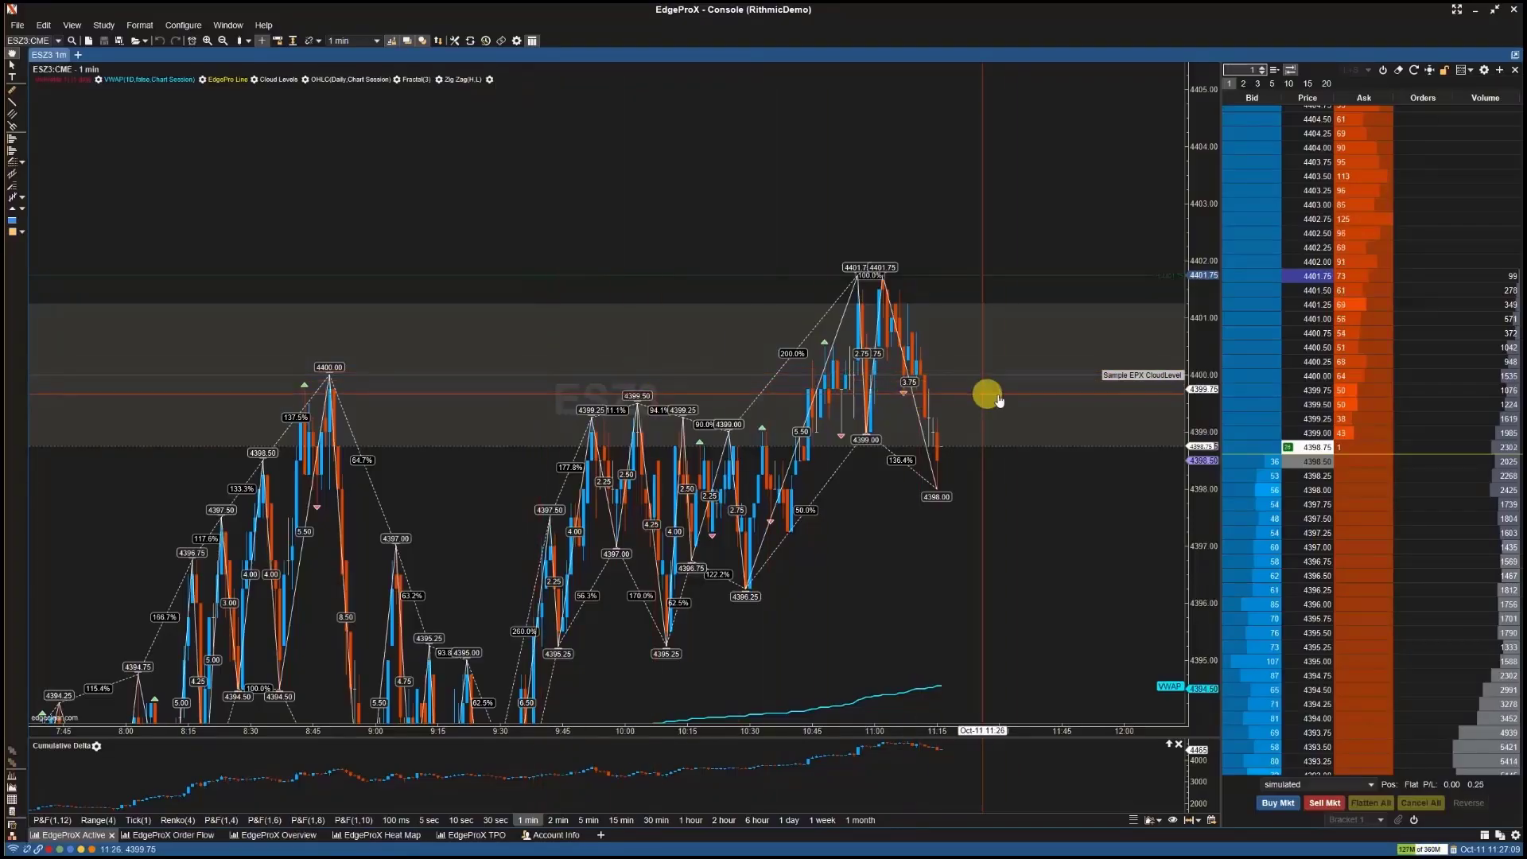
pyautogui.moveTo(500, 370)
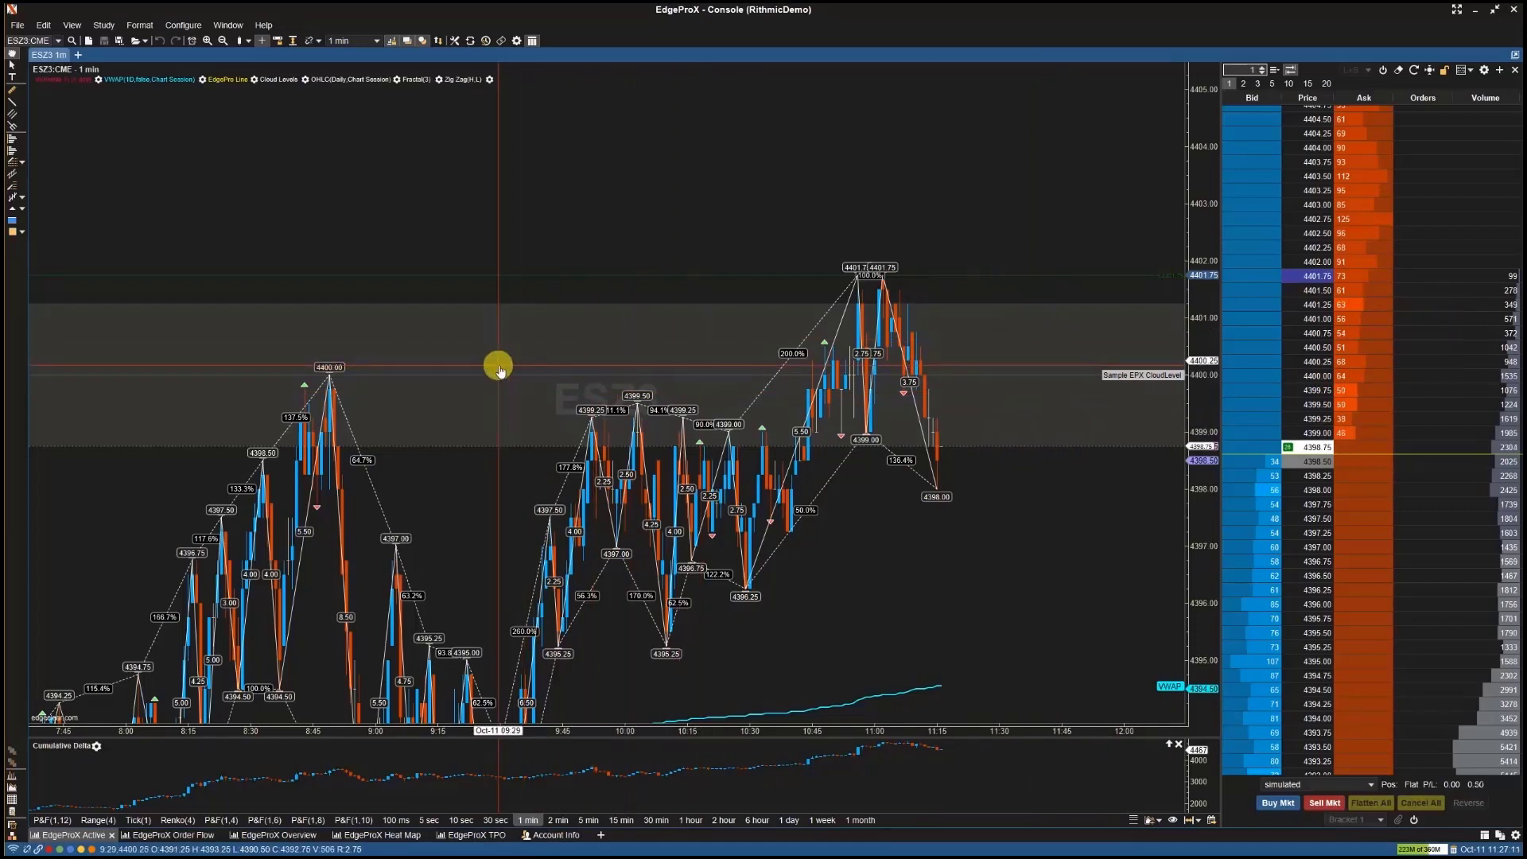
pyautogui.moveTo(1431, 234)
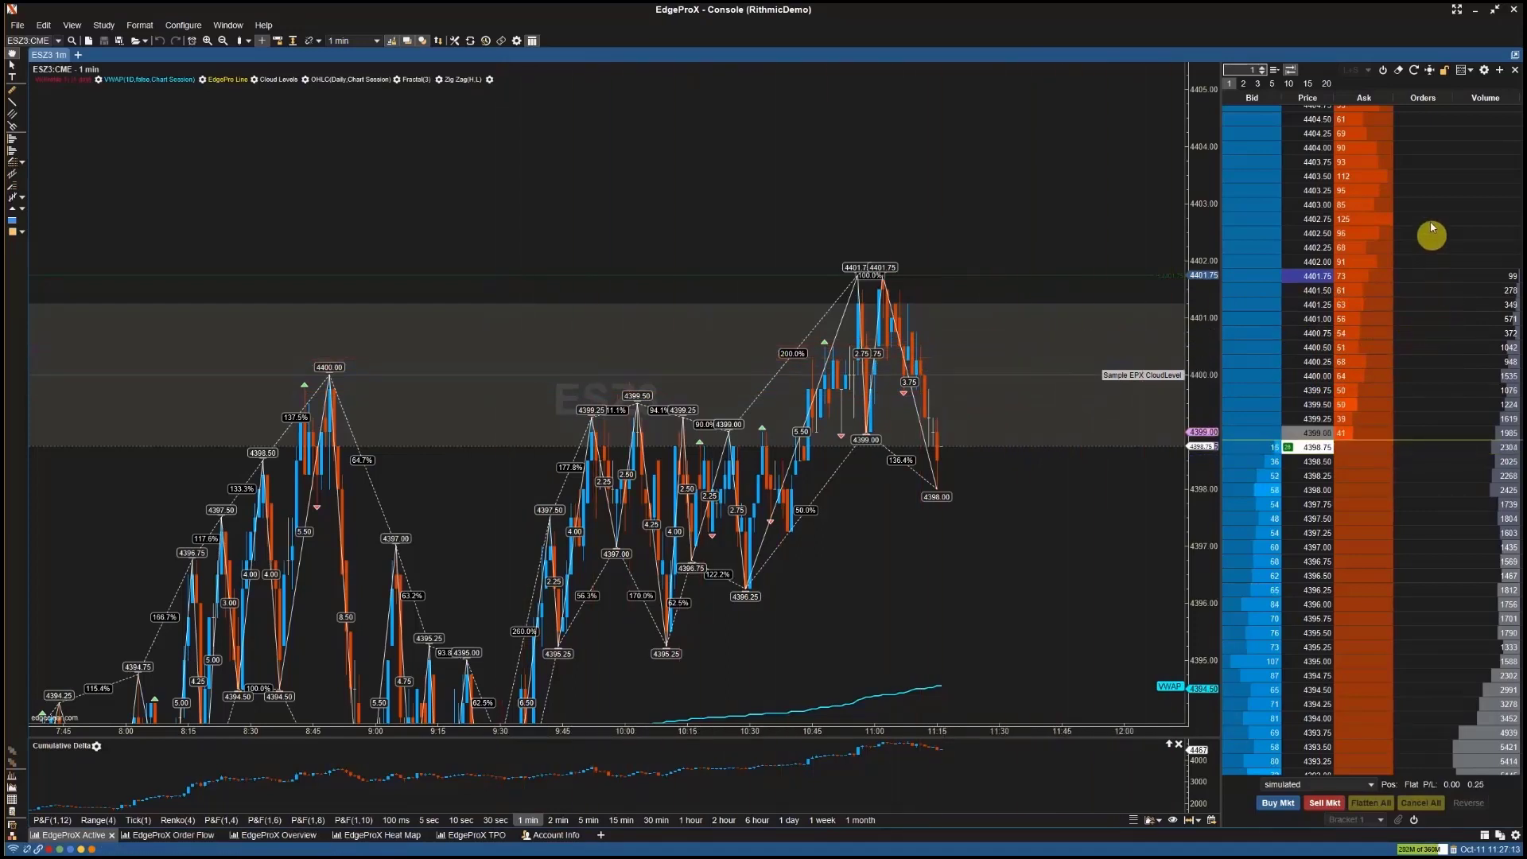
# Step: Import the 'DOM template.dml' file from Downloads through Manage DOM Templates
pyautogui.click(1467, 69)
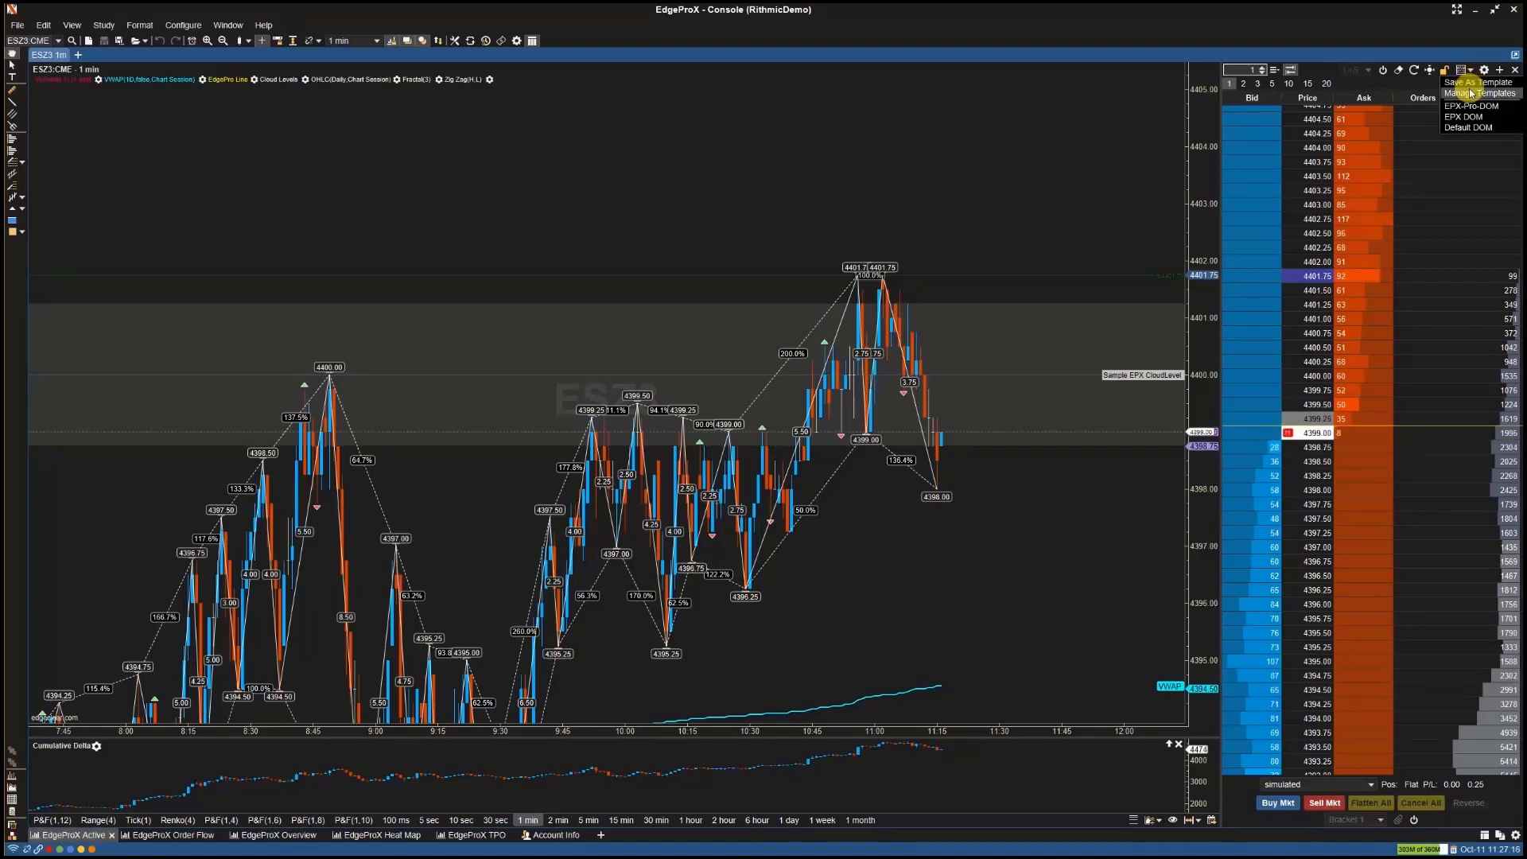
pyautogui.click(1474, 93)
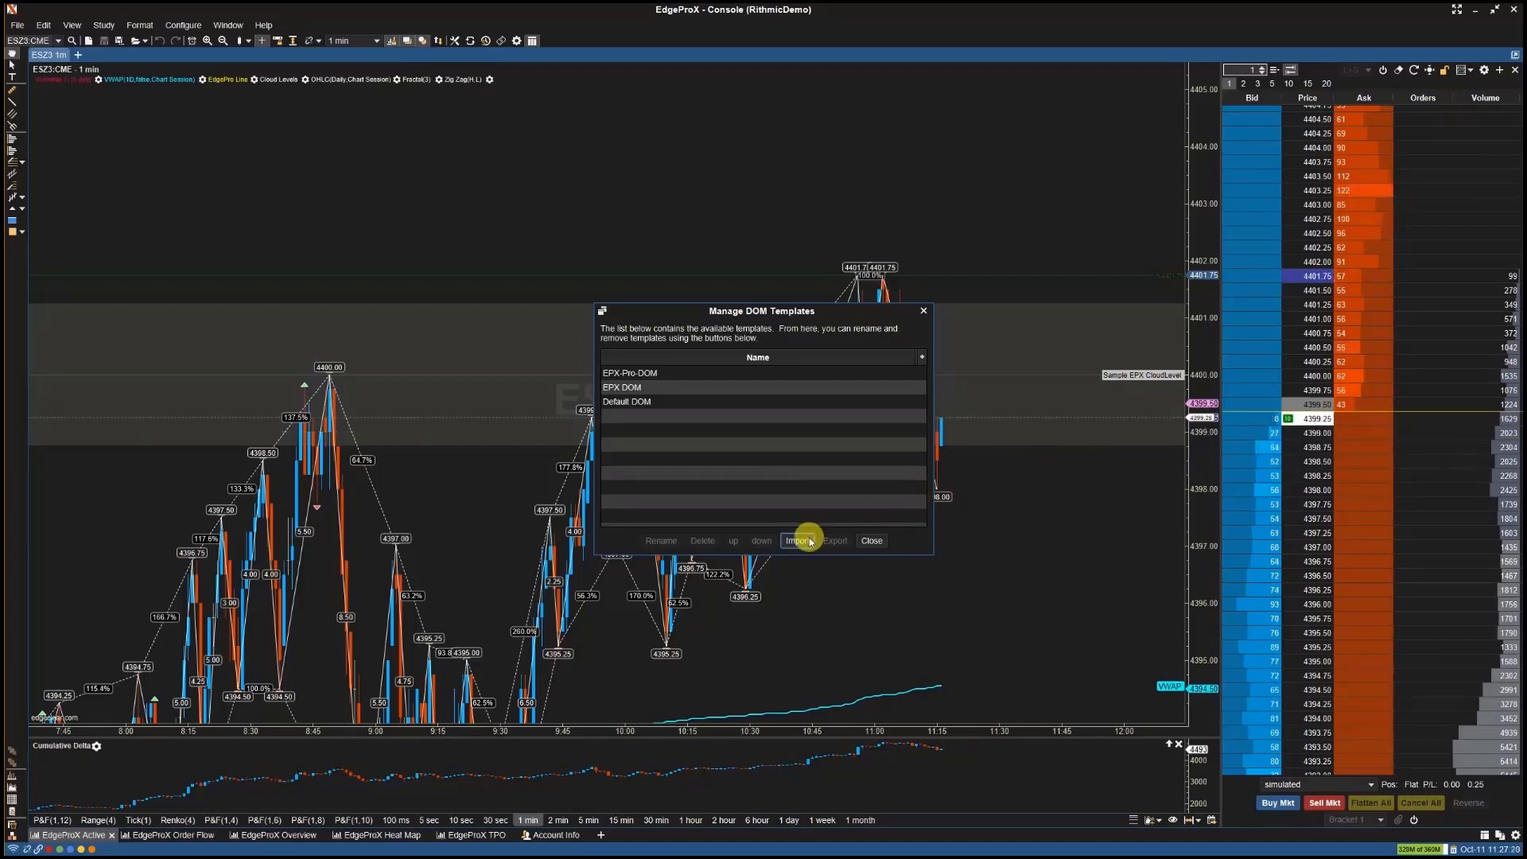
pyautogui.click(797, 541)
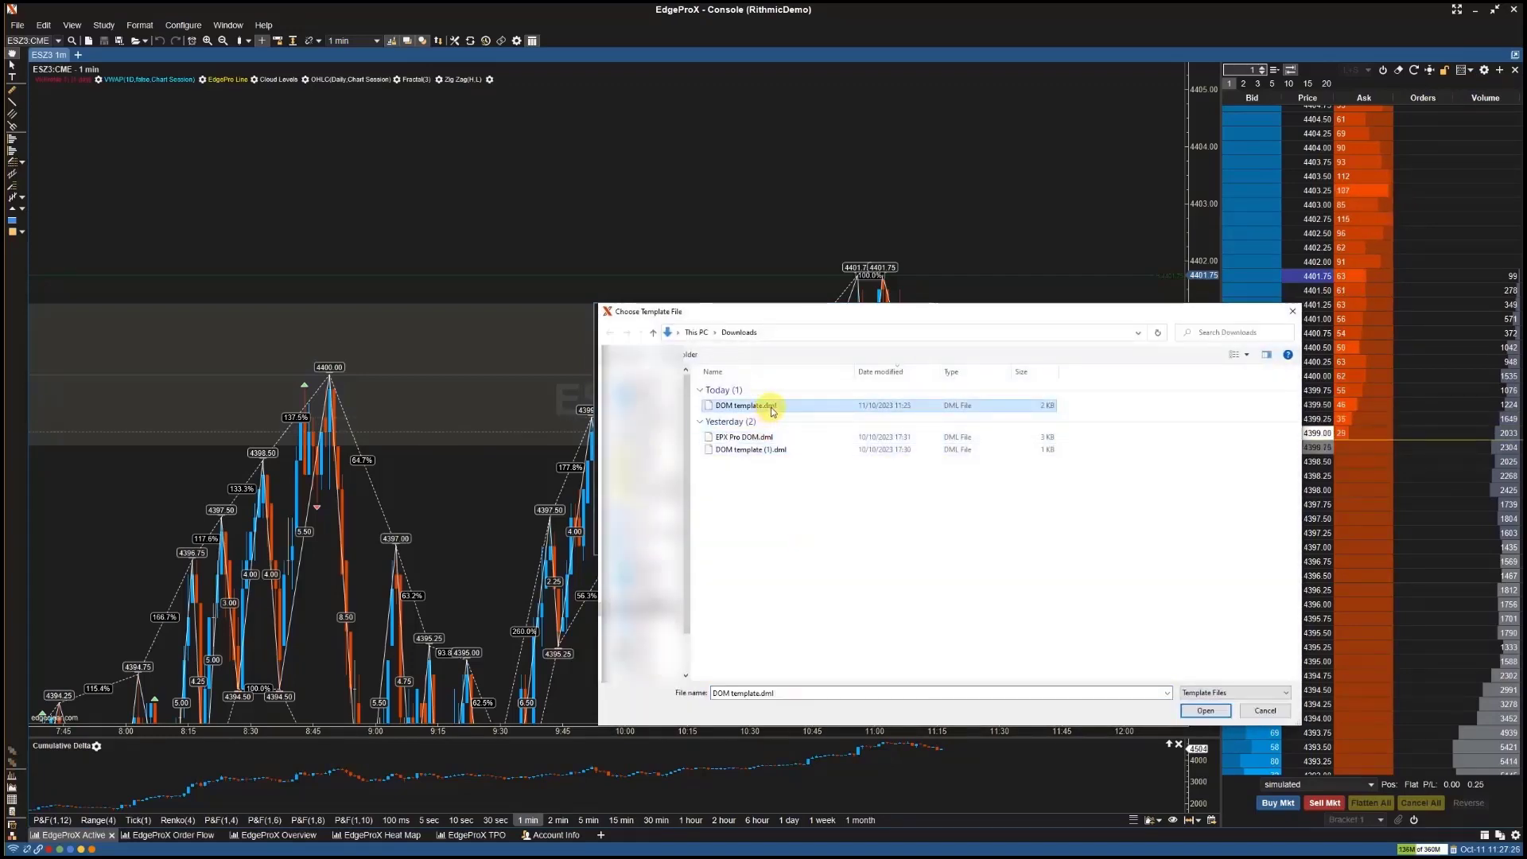
pyautogui.click(1204, 710)
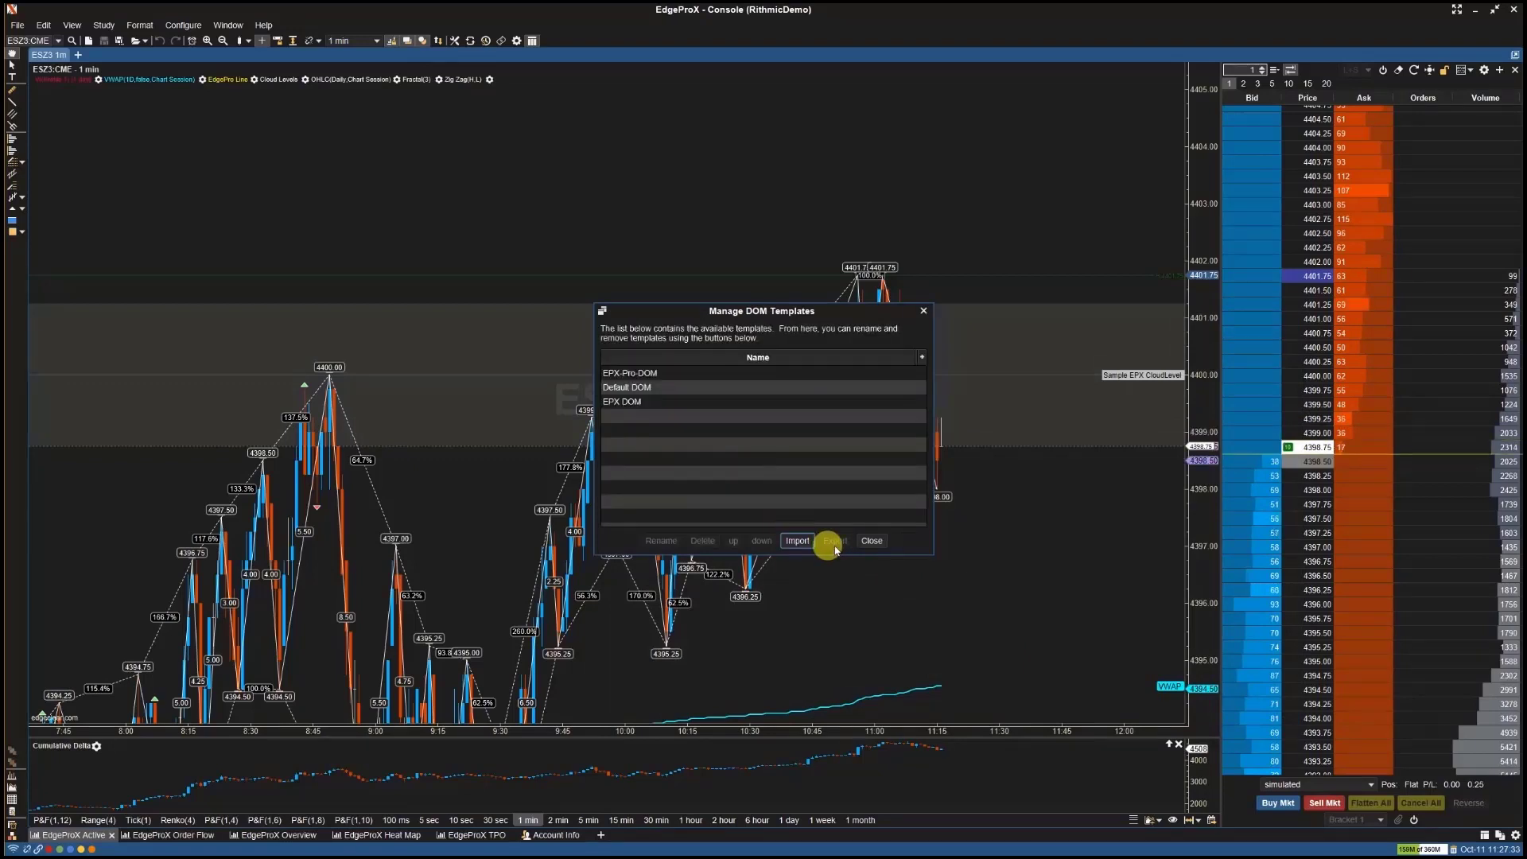
# Step: Close the template manager and reopen the DOM template list showing EPX DOM
pyautogui.click(869, 541)
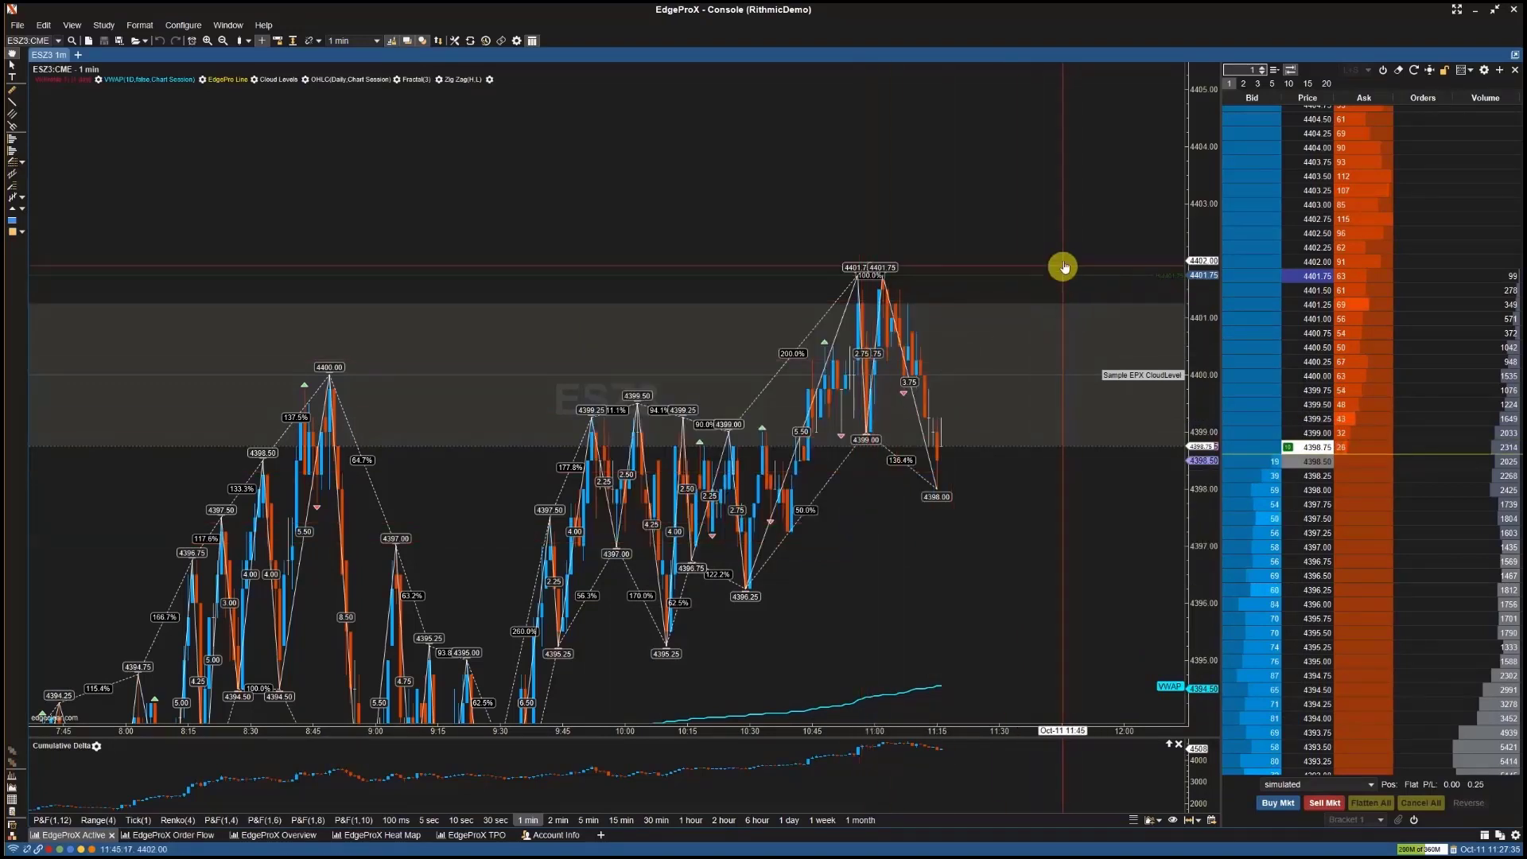
pyautogui.click(1484, 69)
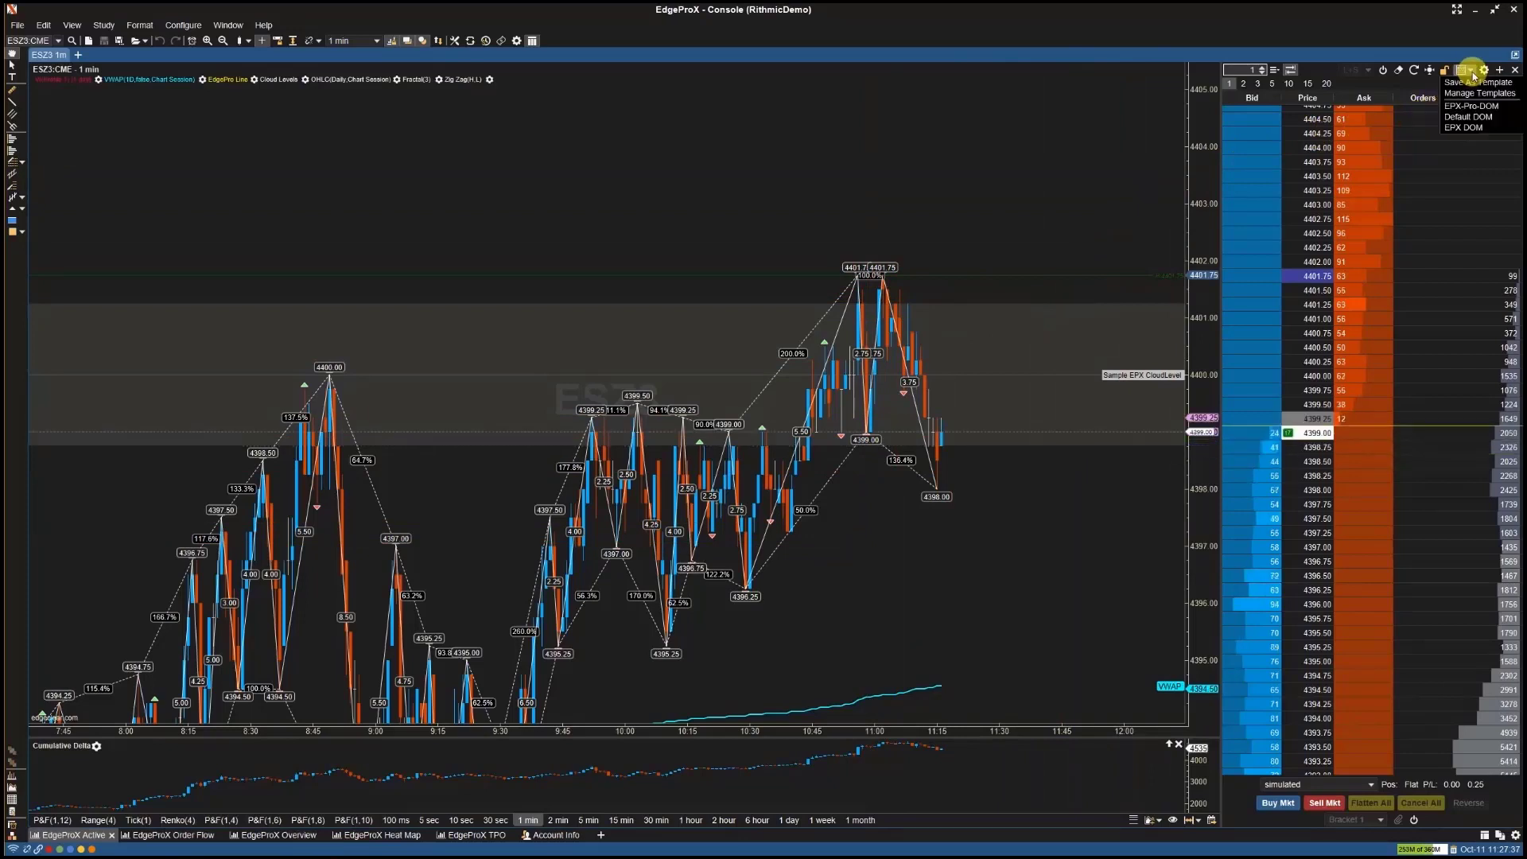
pyautogui.moveTo(1478, 94)
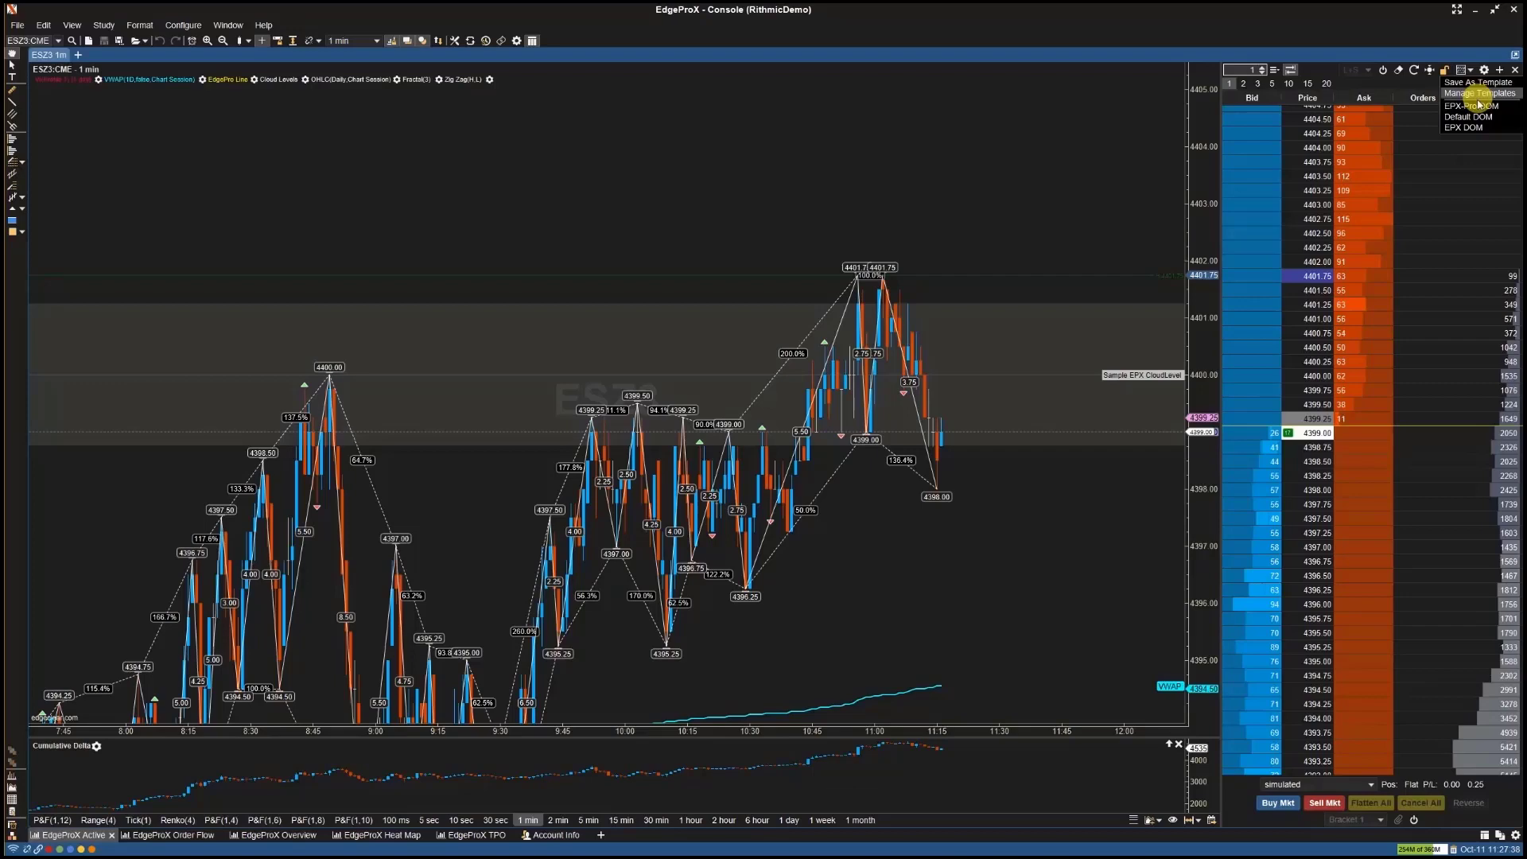
pyautogui.moveTo(1463, 127)
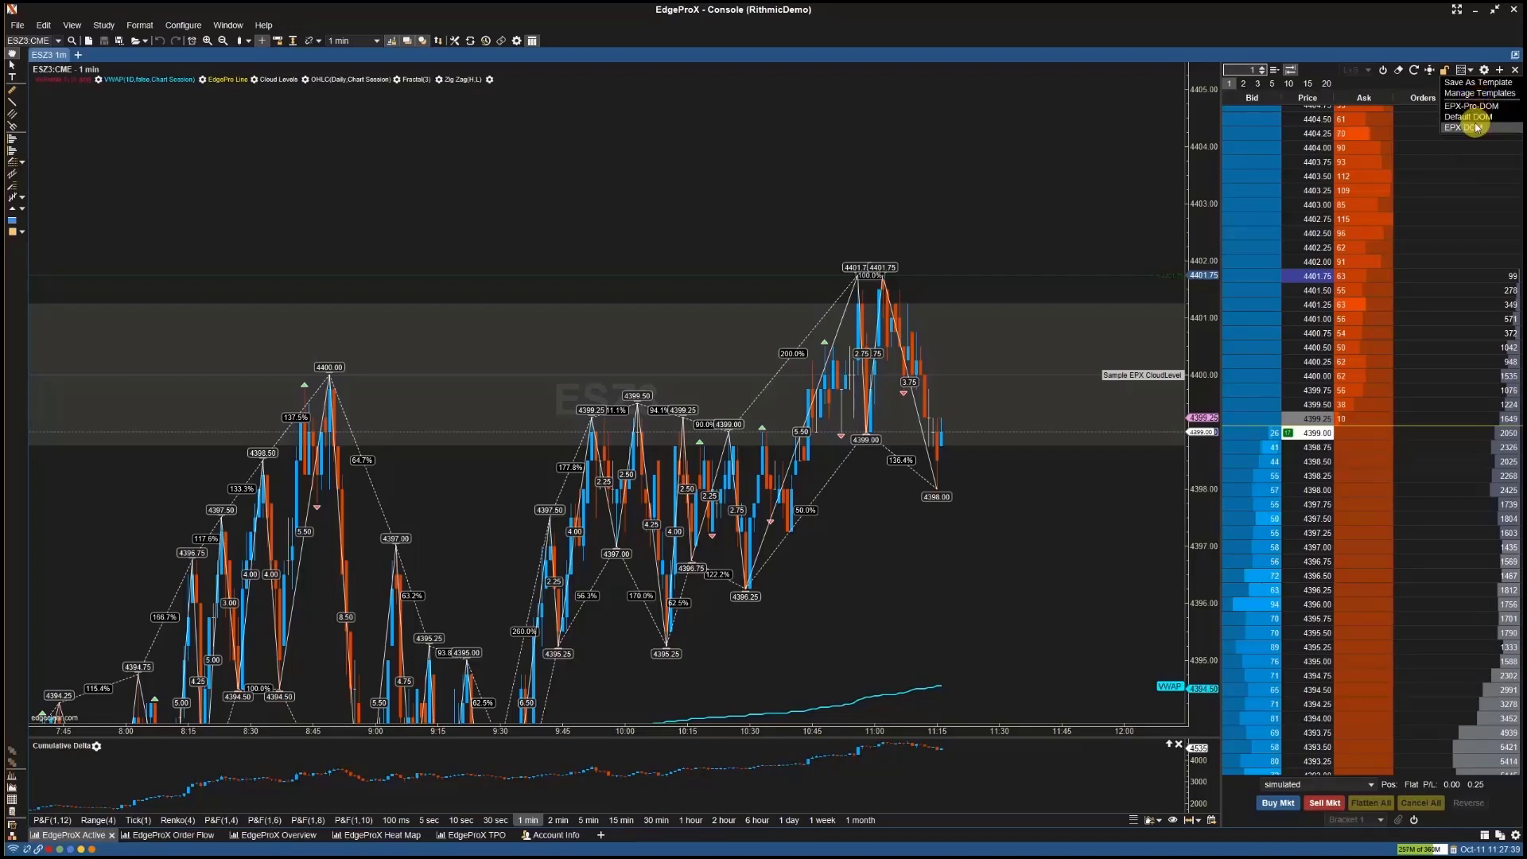